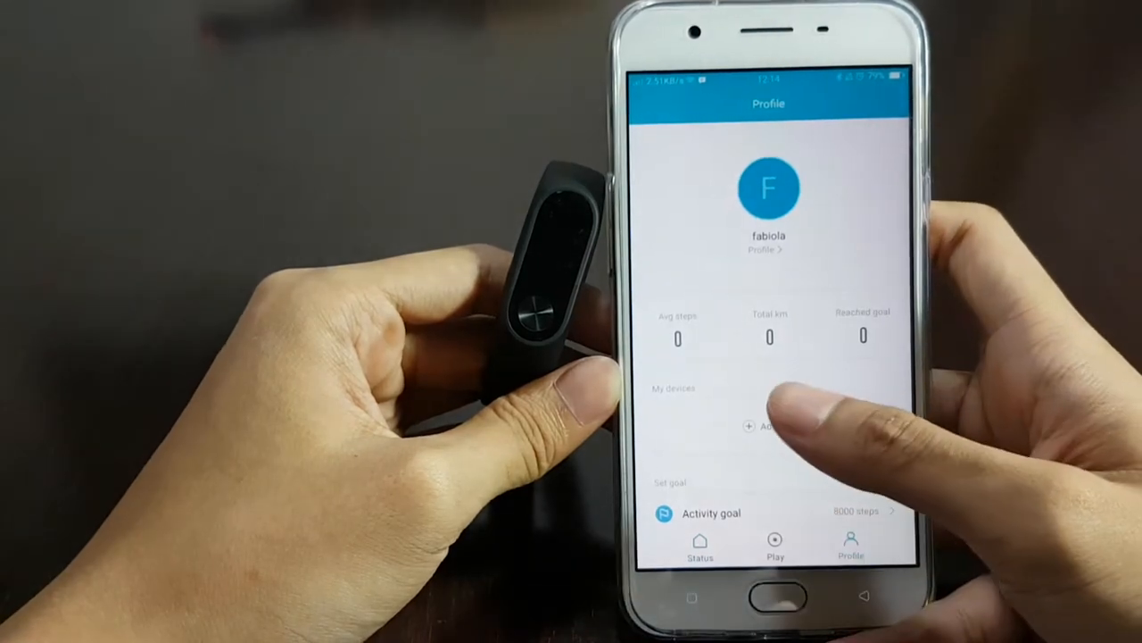
- Open the Mi Band 2 entry under My devices and scroll its settings
left_click(758, 427)
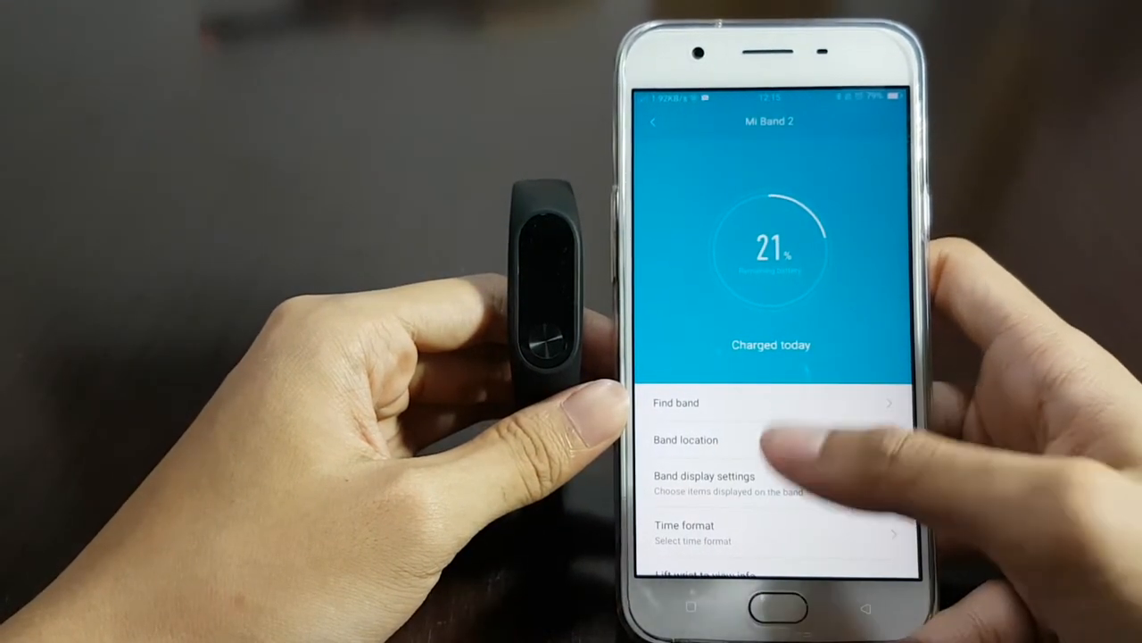
scroll("down", 3)
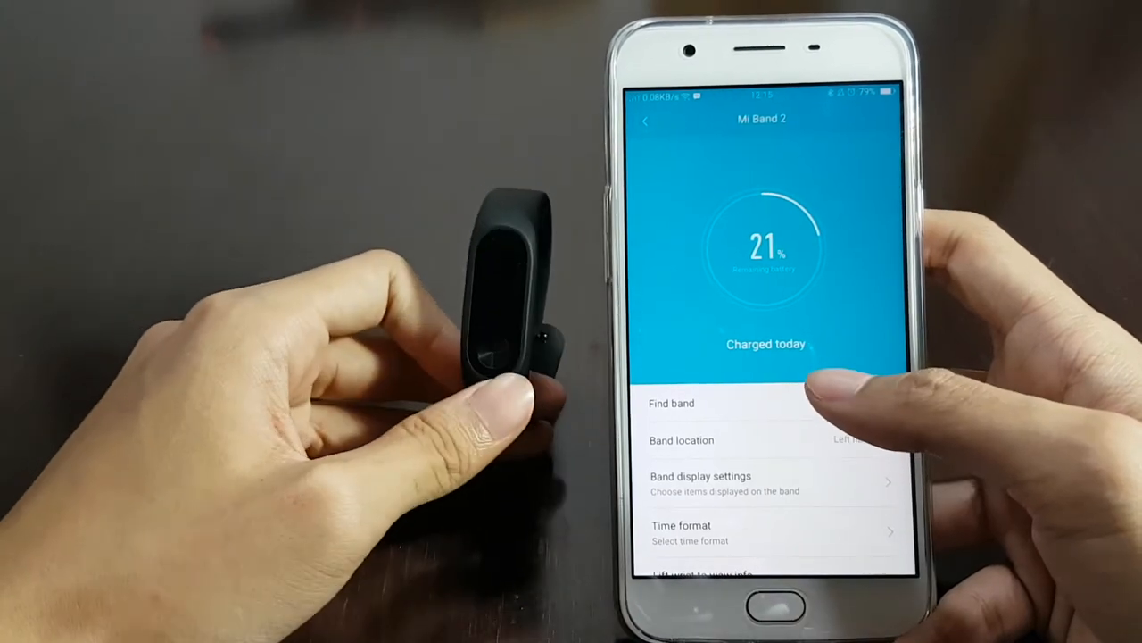
- Use Find band to make the Mi Band 2 vibrate, then scroll further down
left_click(670, 404)
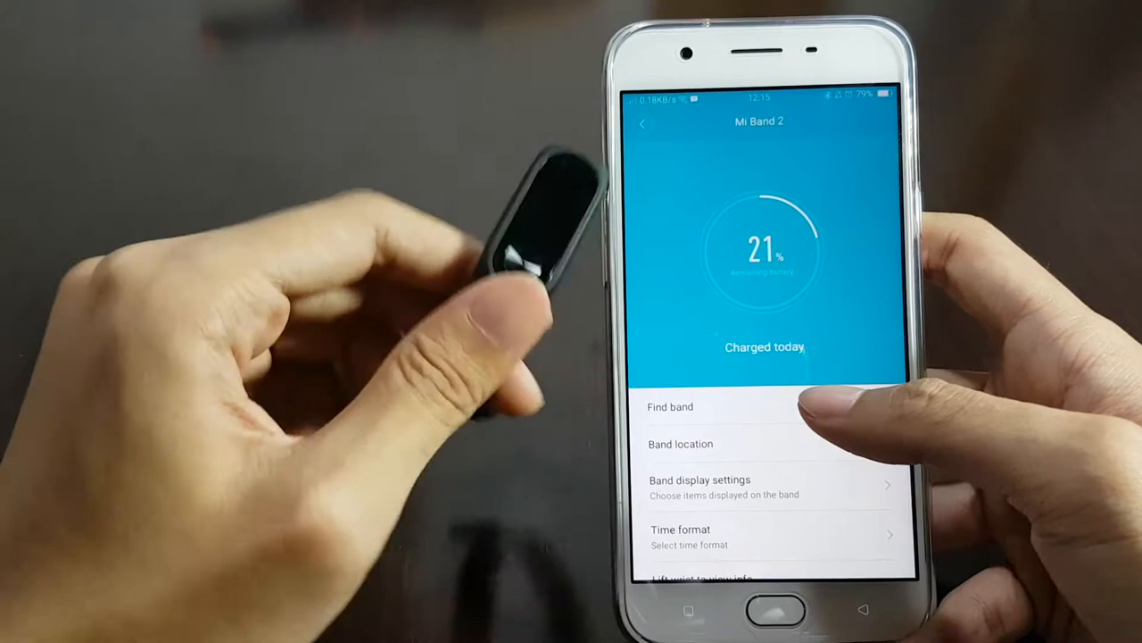
left_click(670, 406)
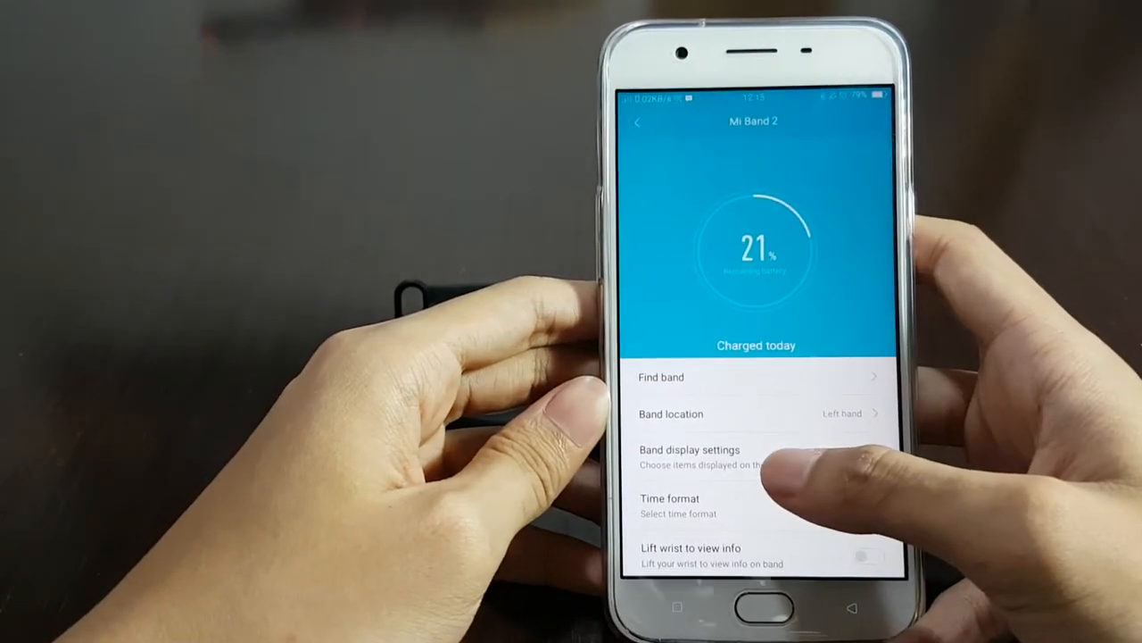
scroll("down", 3)
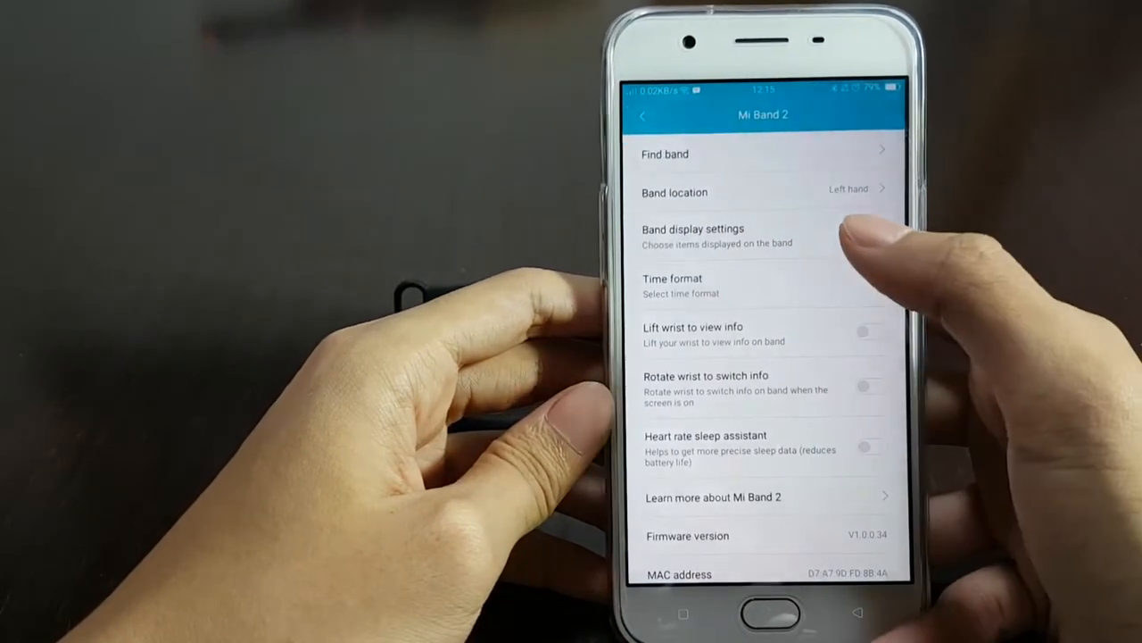
- Confirm a time format for the band and open Band display settings
left_click(680, 285)
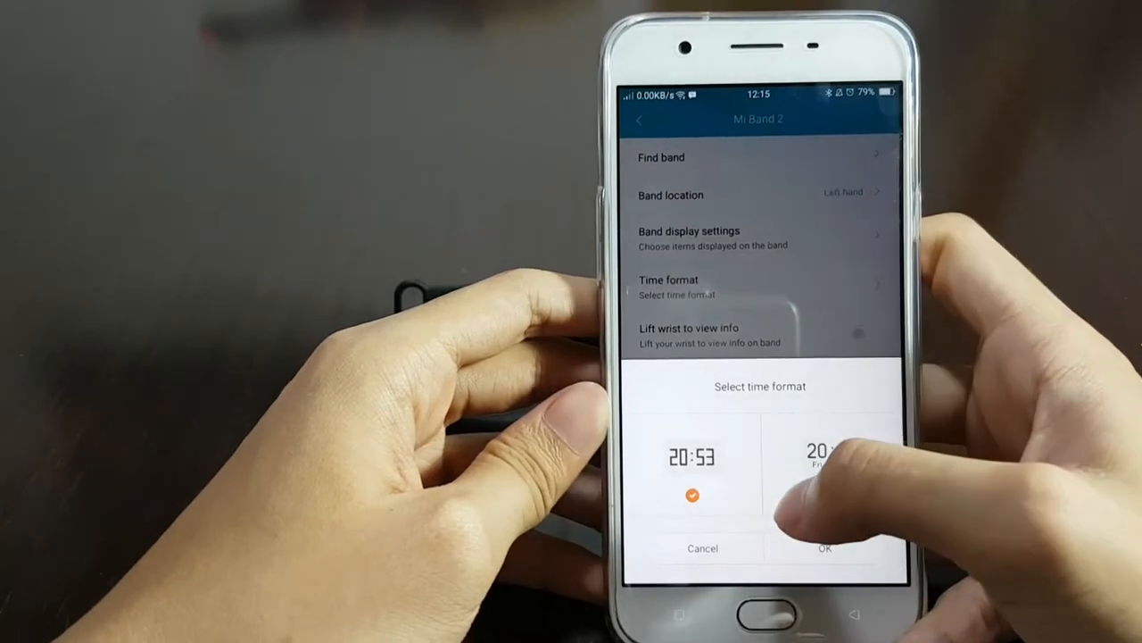
left_click(828, 473)
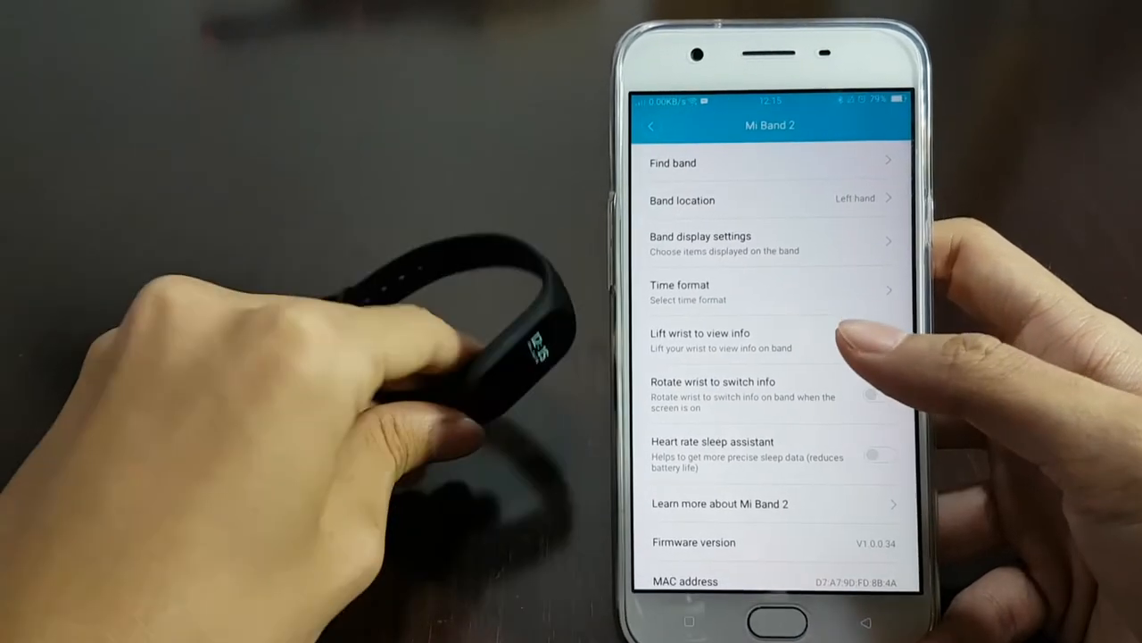
left_click(701, 243)
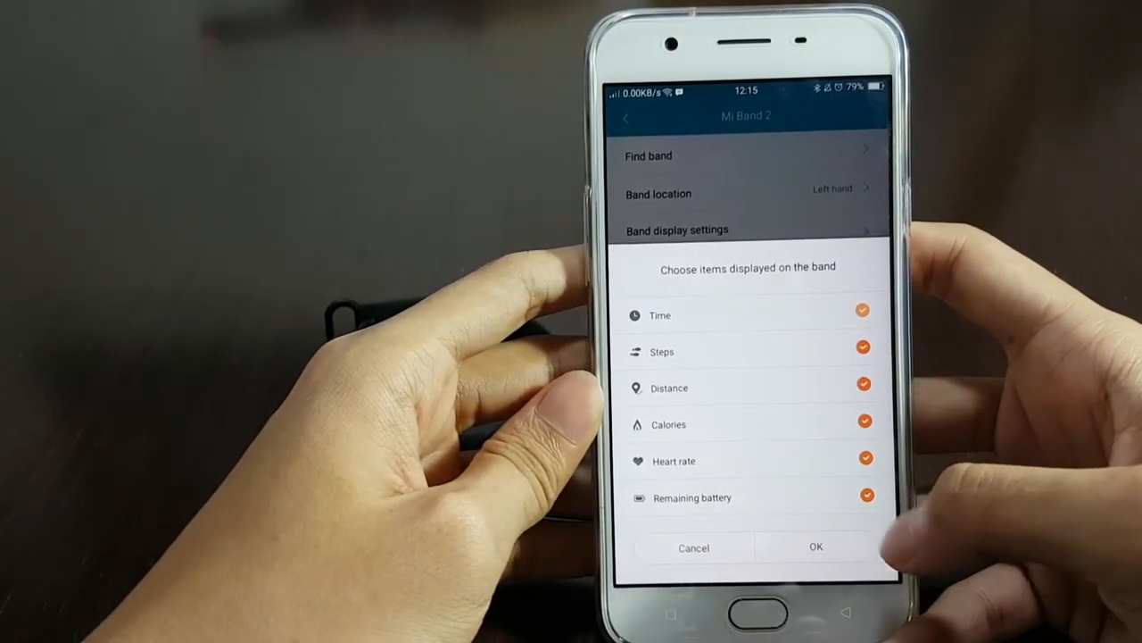
- Confirm all six display items: time, steps, distance, calories, heart rate, battery
left_click(815, 547)
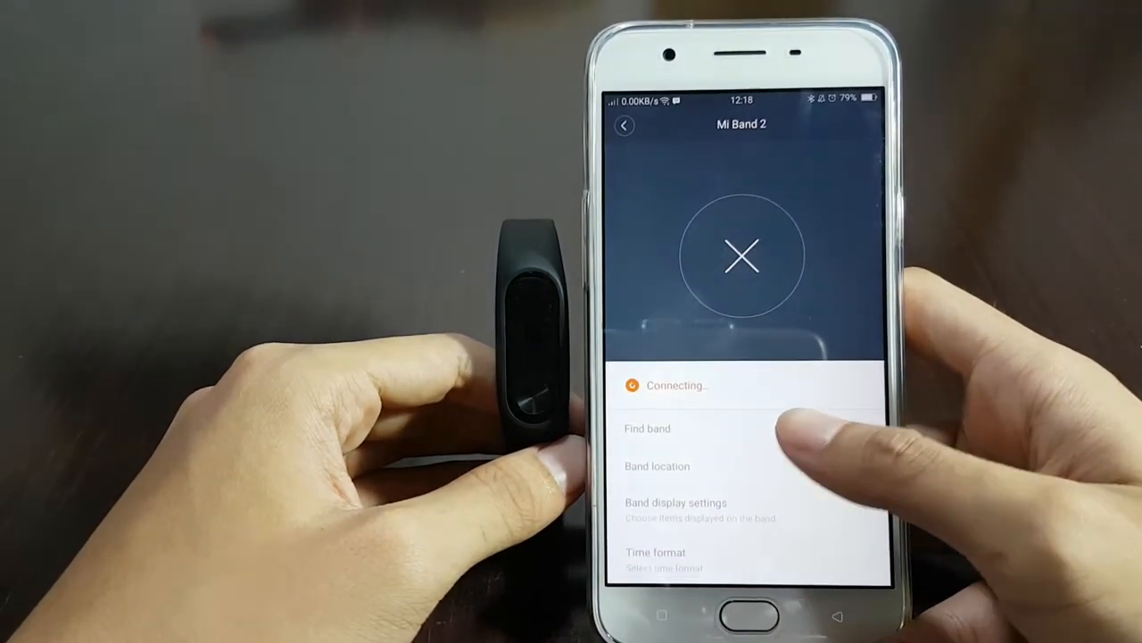
- Scroll while the band reconnects, then reach the Play tab's feature list
scroll("down", 3)
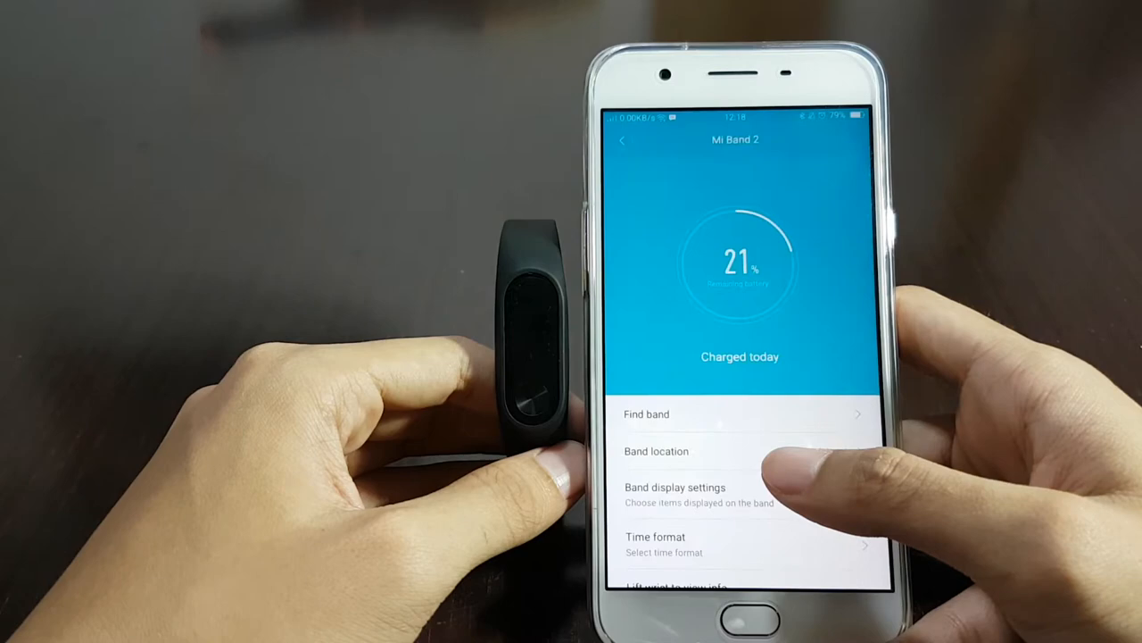
scroll("down", 3)
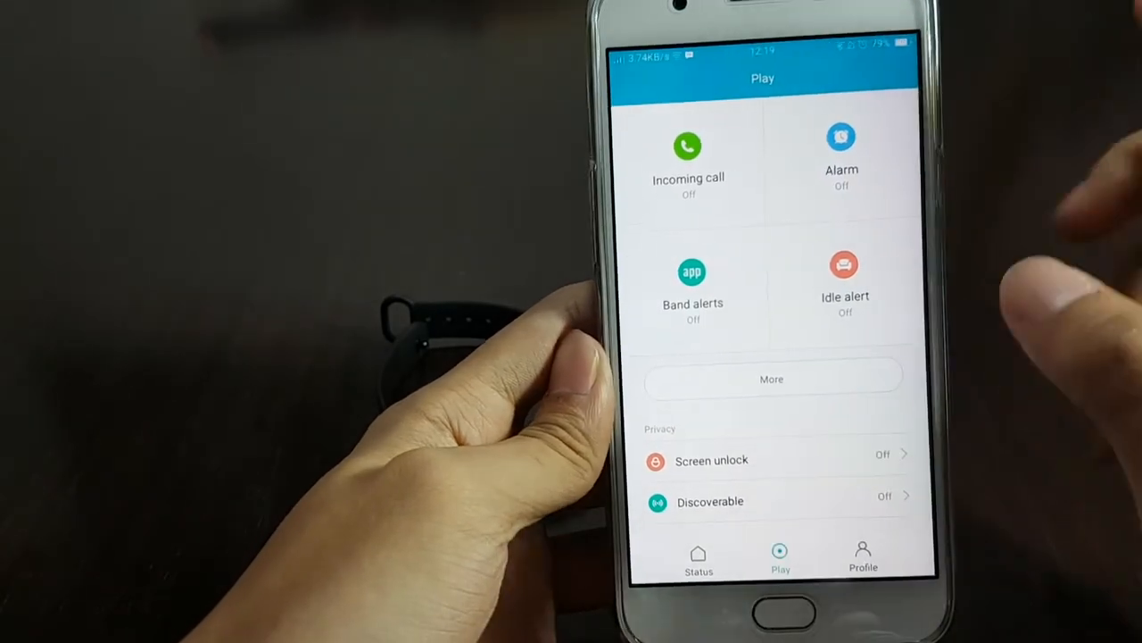
- Enable incoming call alerts with a 3-second delay, dismissing the exceptions tip
left_click(688, 156)
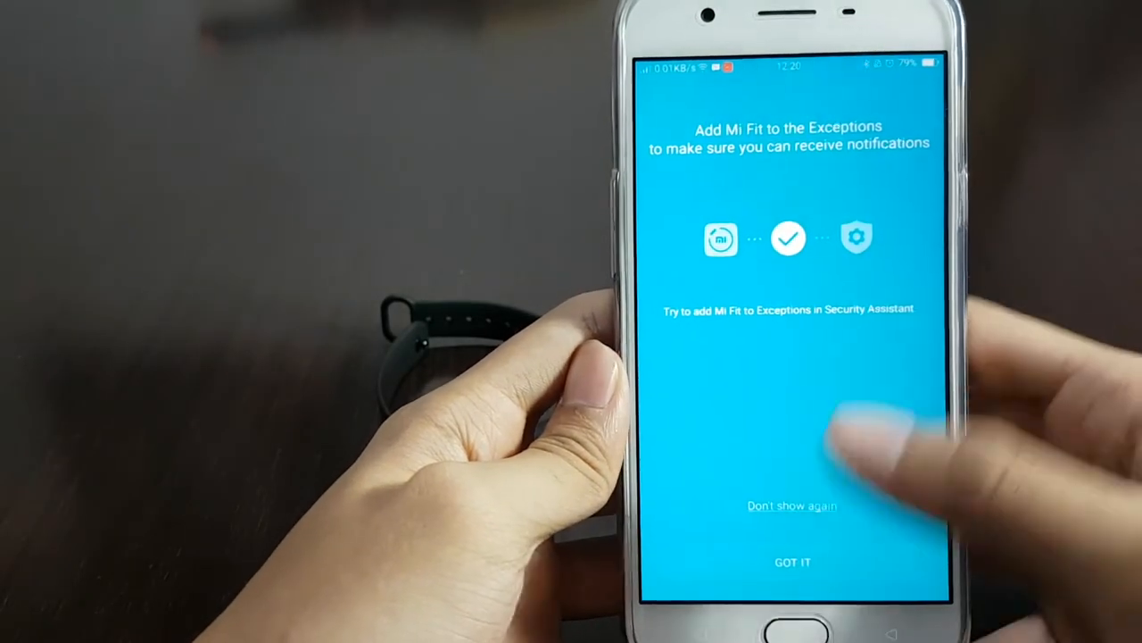
left_click(787, 561)
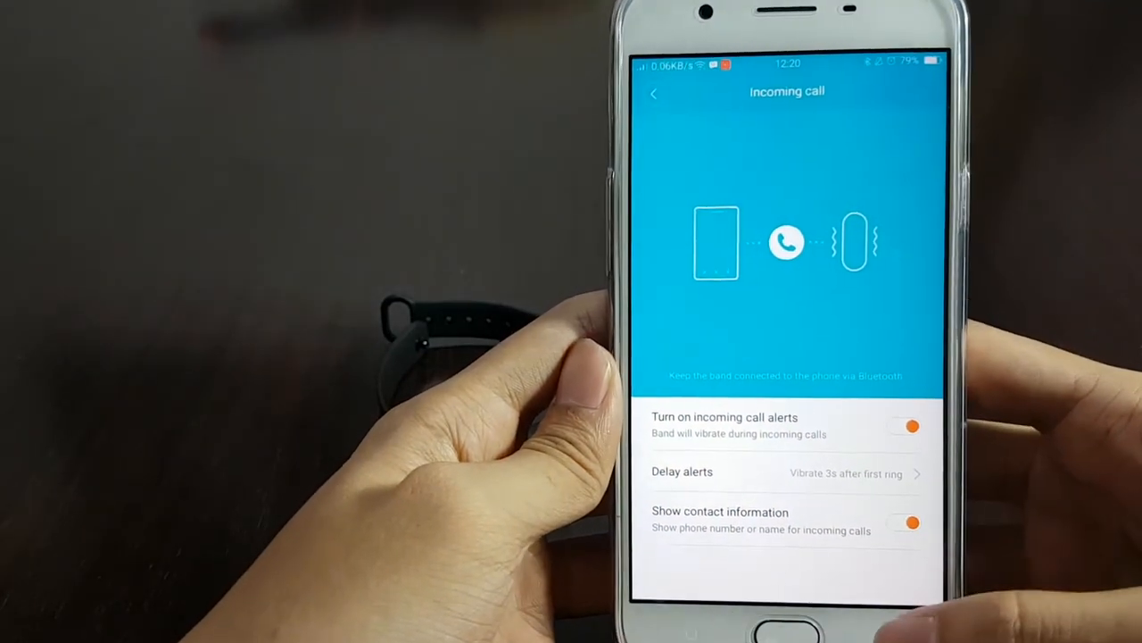
left_click(658, 92)
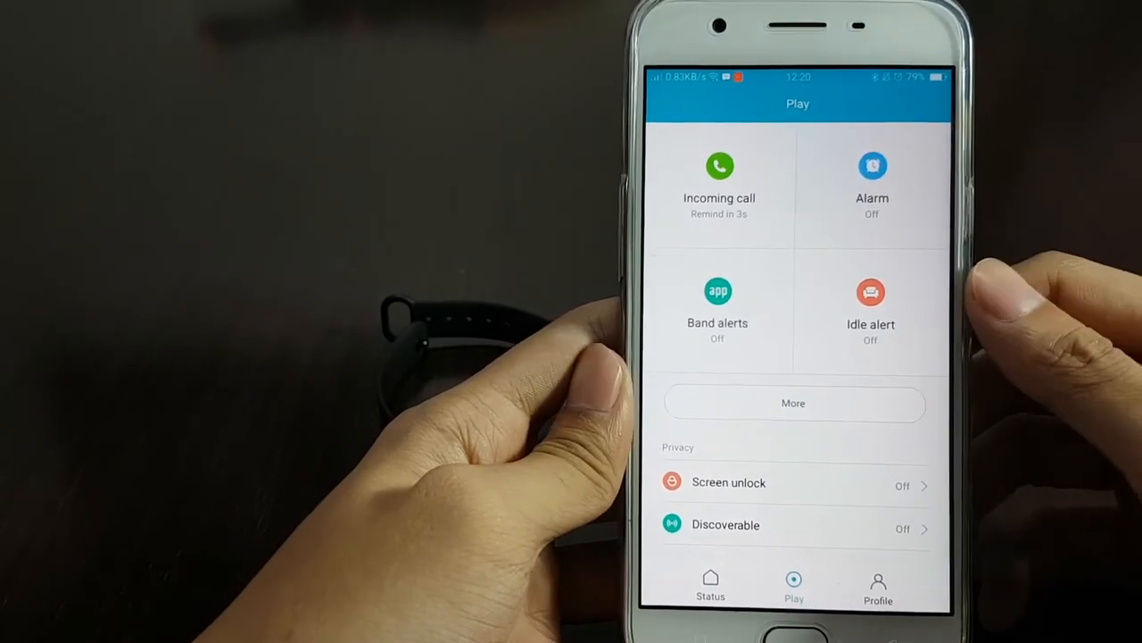
- View the alarm list, then open the Band alerts settings
left_click(872, 166)
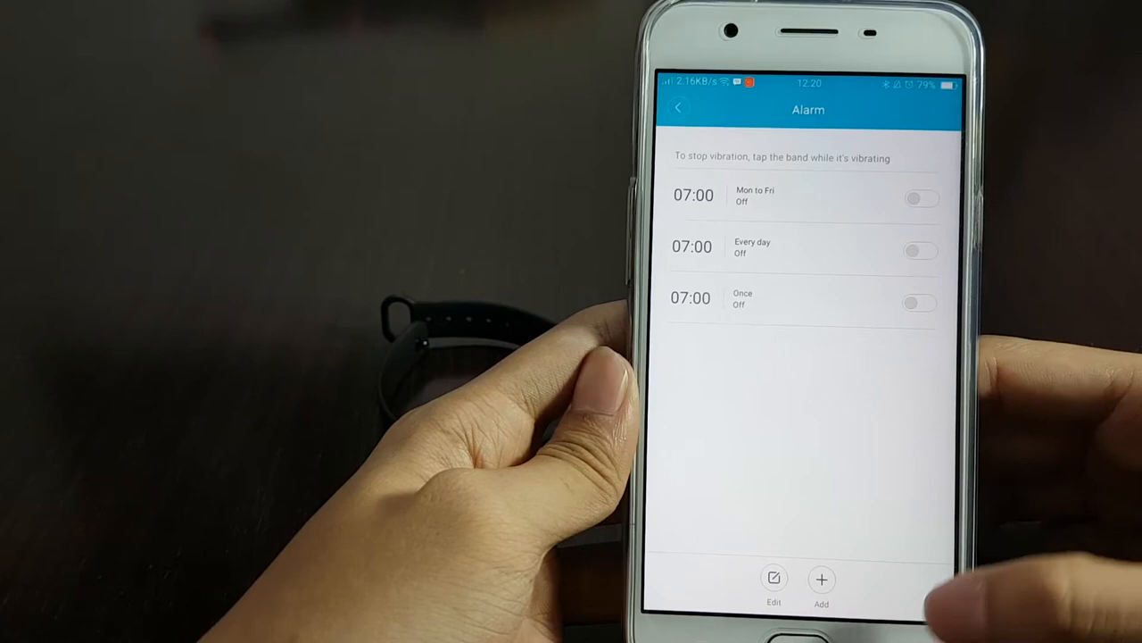
left_click(680, 107)
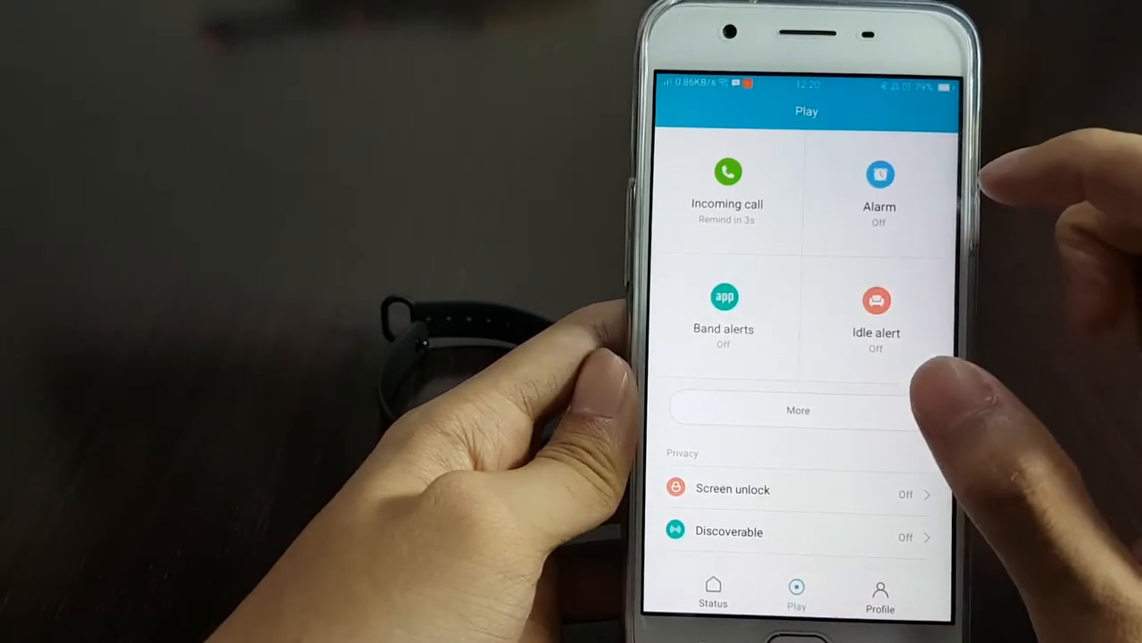
left_click(723, 312)
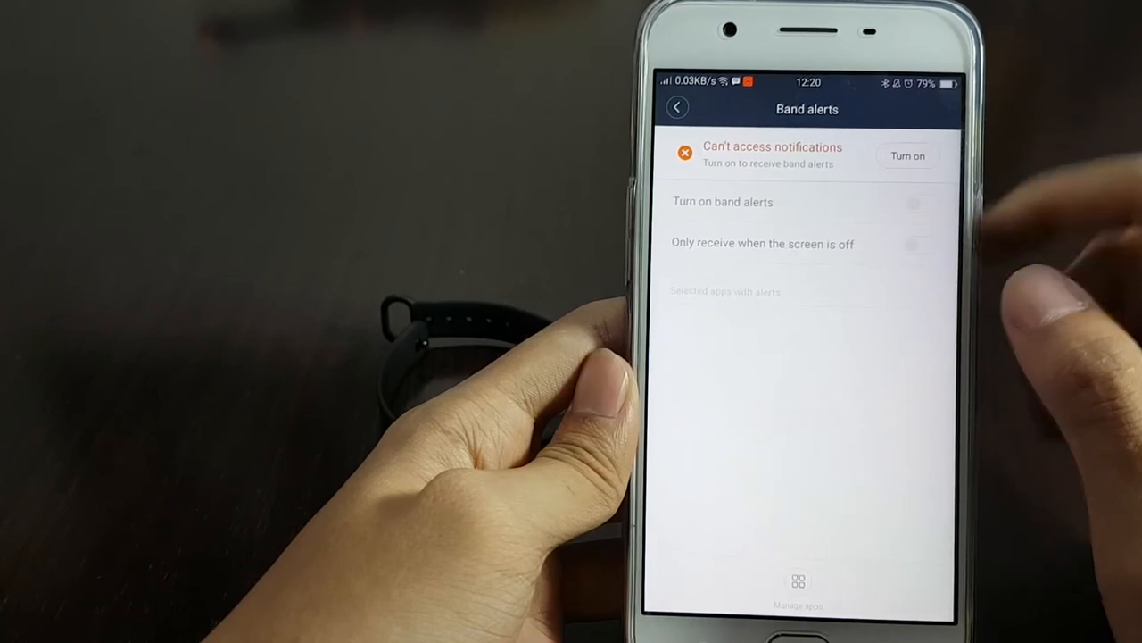
- Grant Mi Fit notification access in the phone's settings
left_click(908, 155)
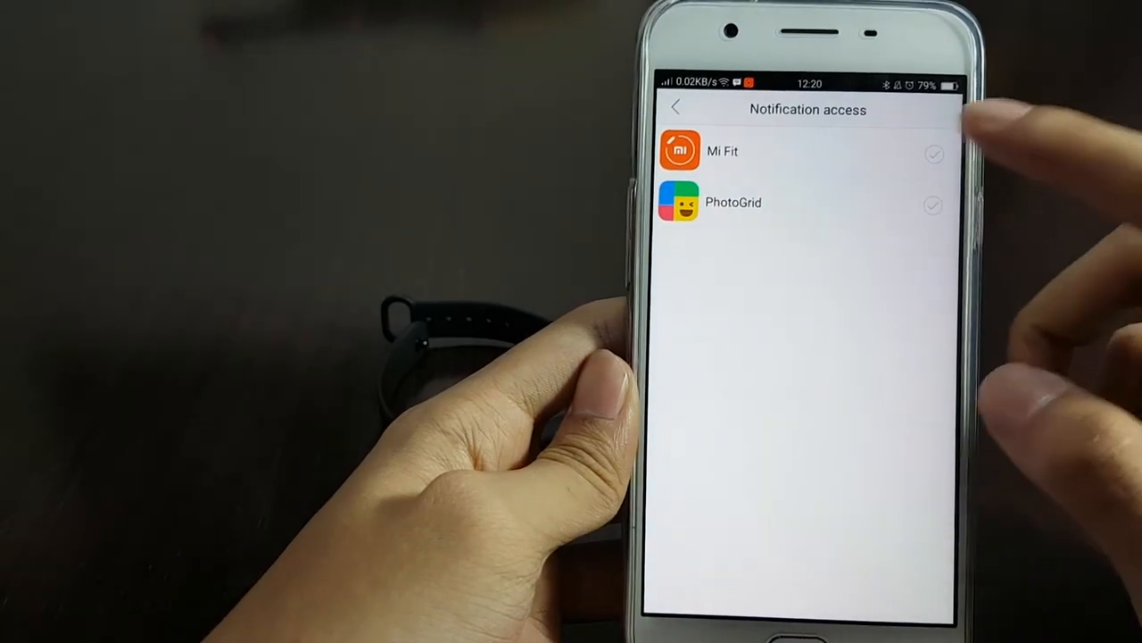
left_click(936, 151)
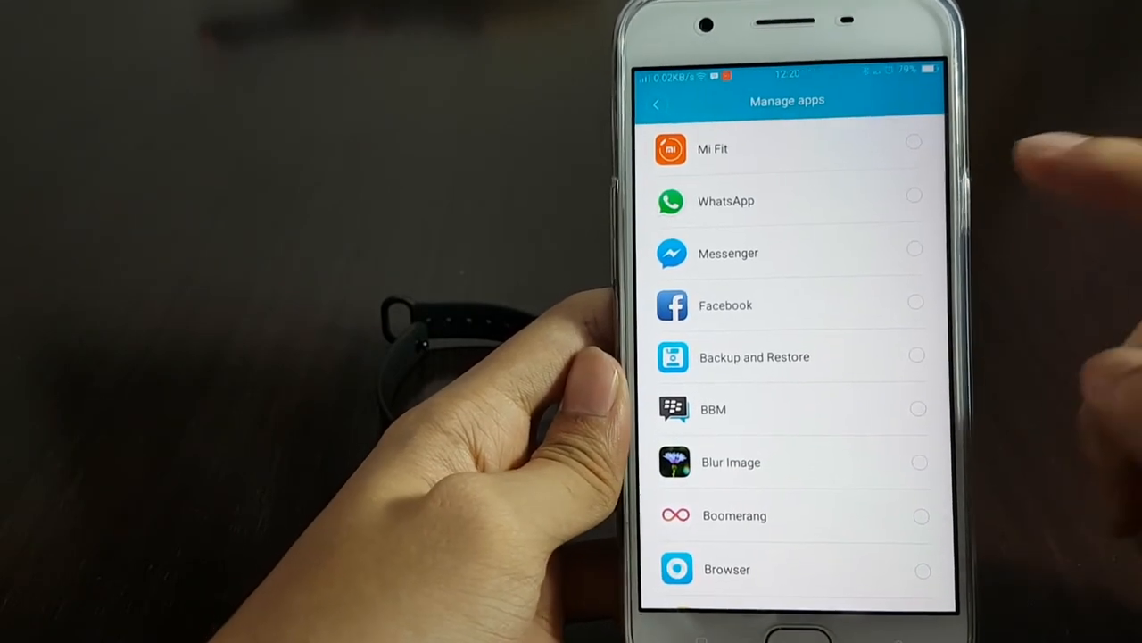
- Scroll the Manage apps list and select LINE for band alerts
scroll("down", 3)
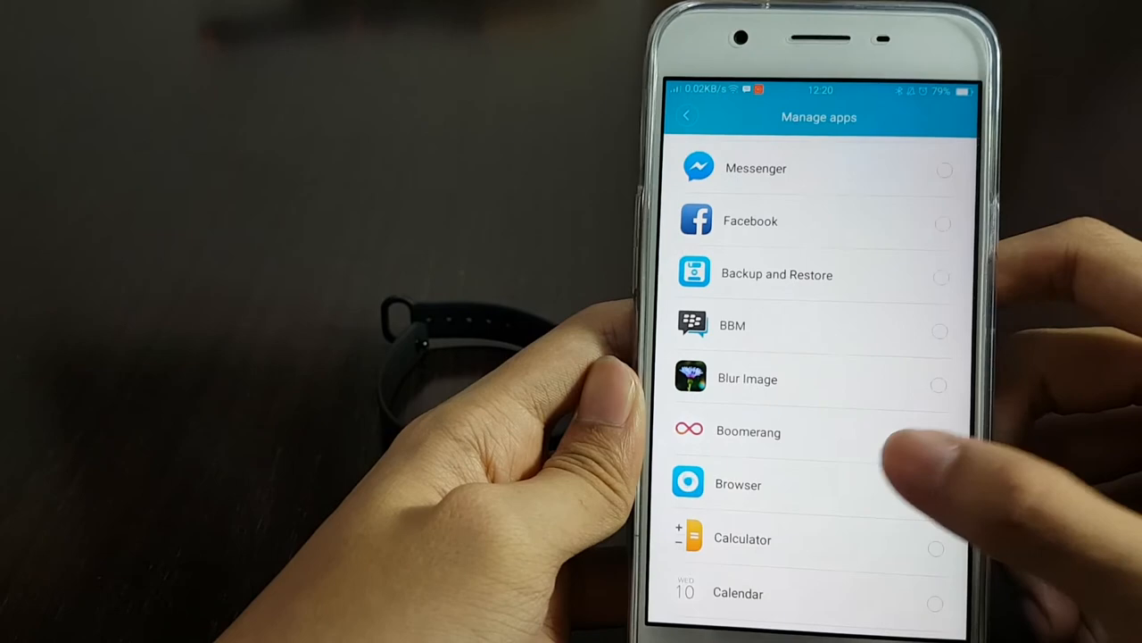
scroll("down", 3)
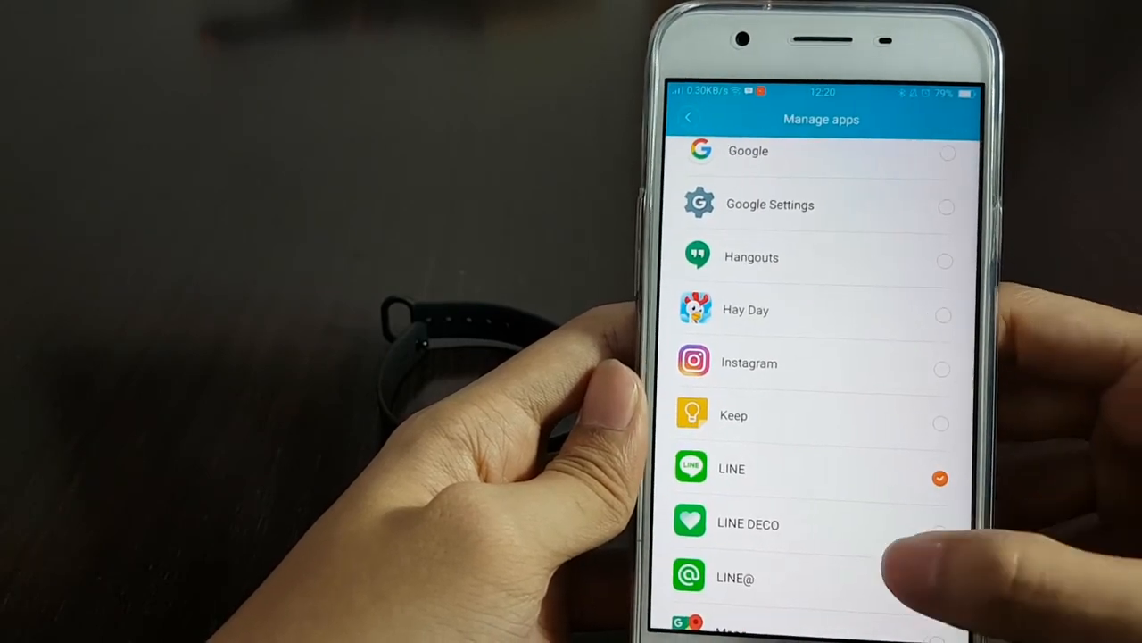
scroll("down", 3)
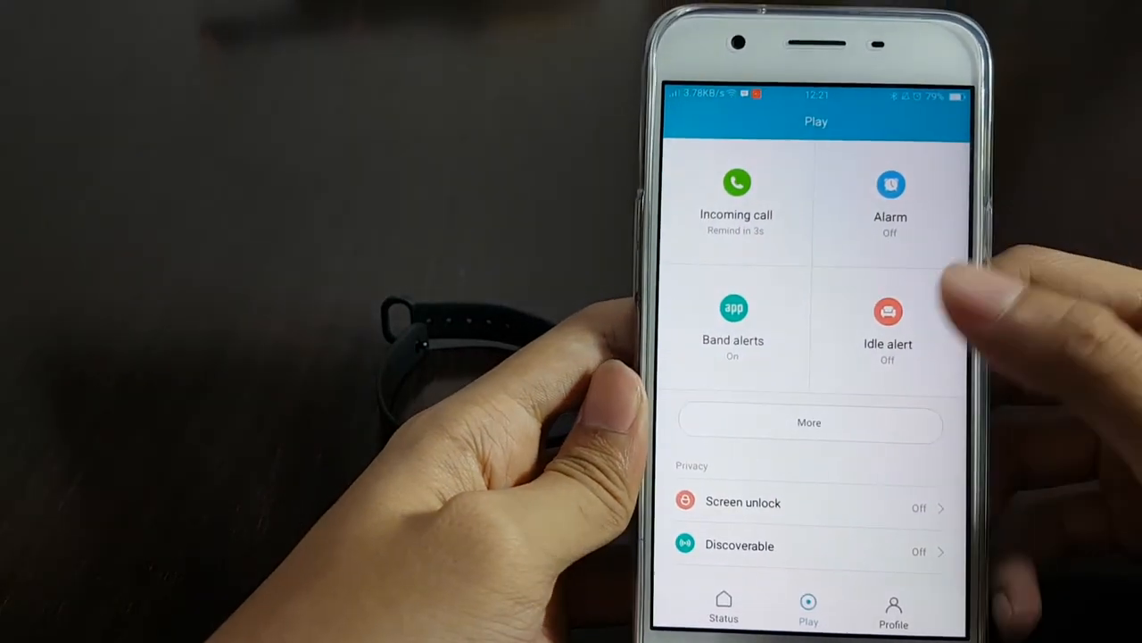
- Switch on the idle alert and scroll down the Play tab
left_click(887, 321)
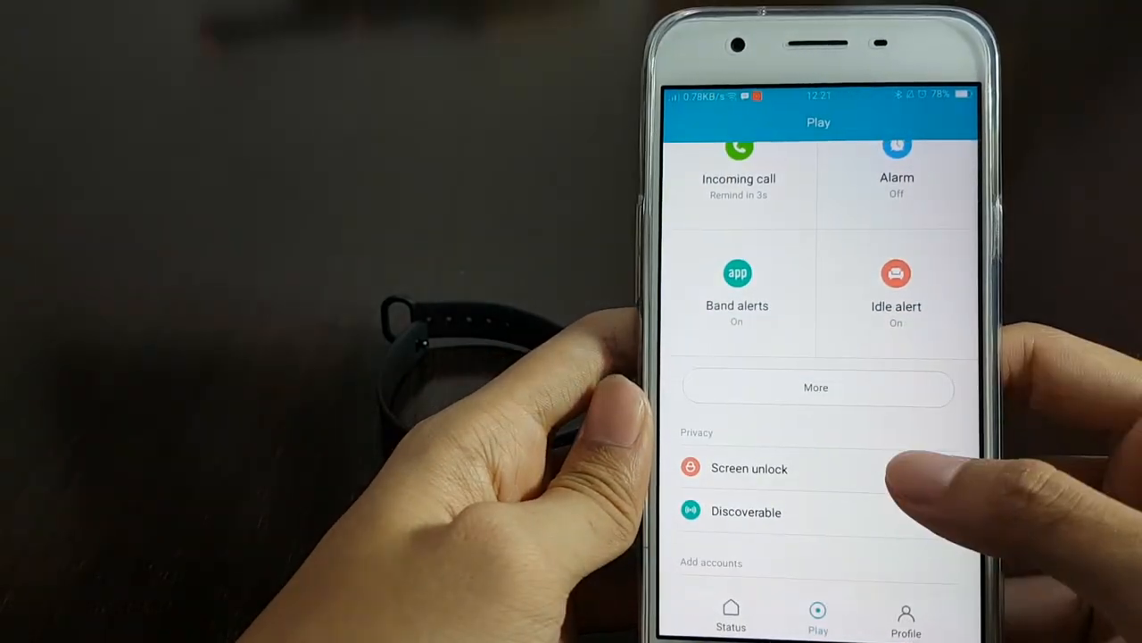
left_click(749, 468)
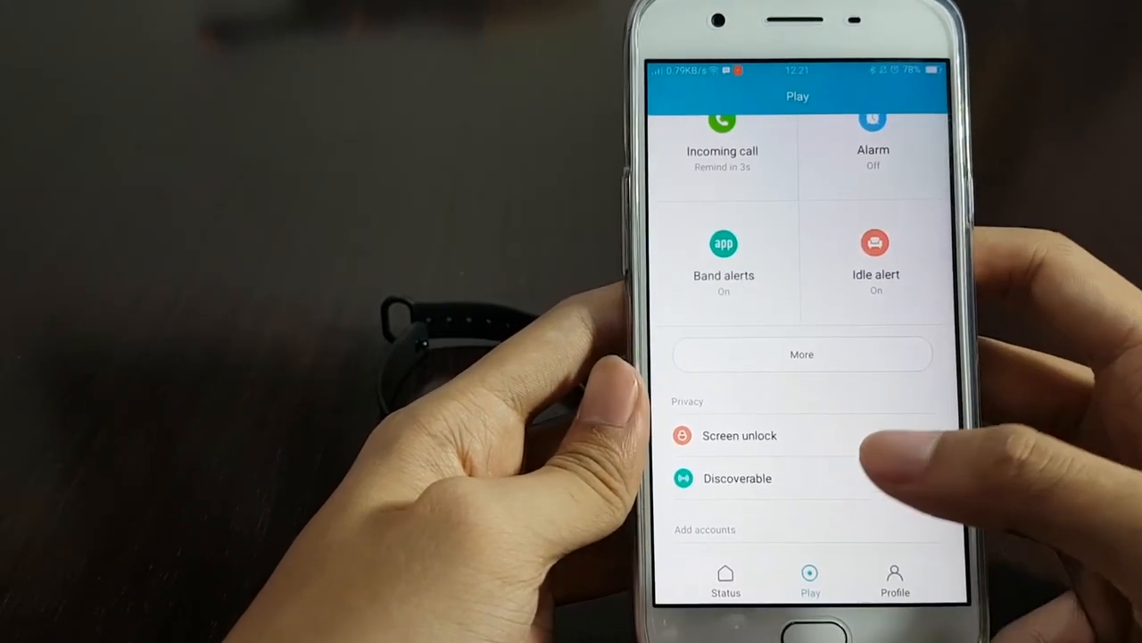
scroll("down", 3)
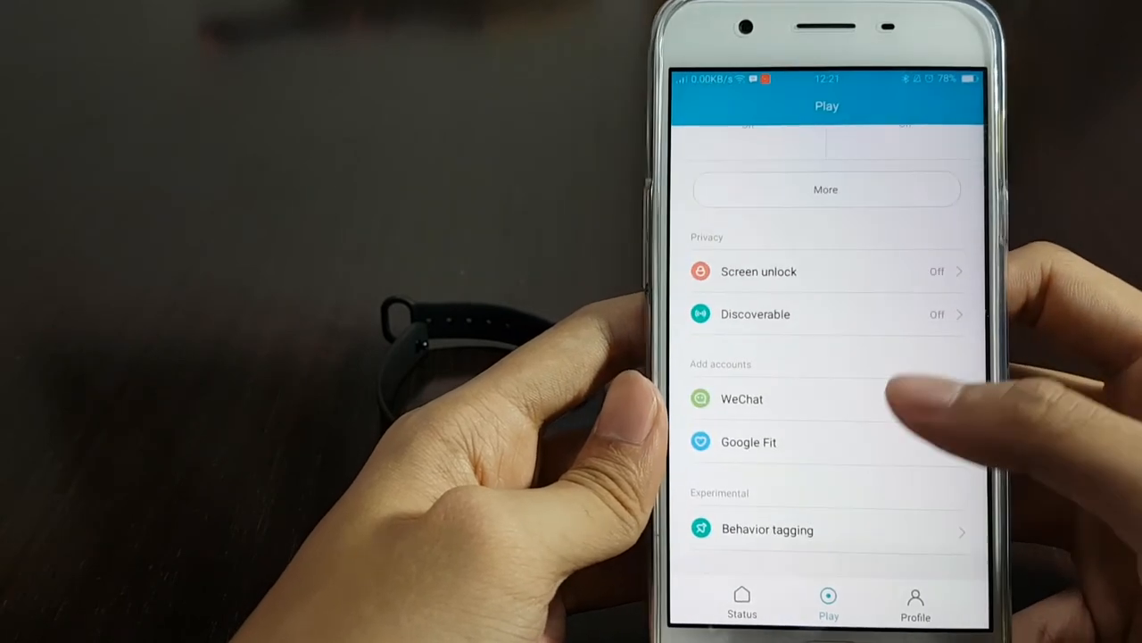